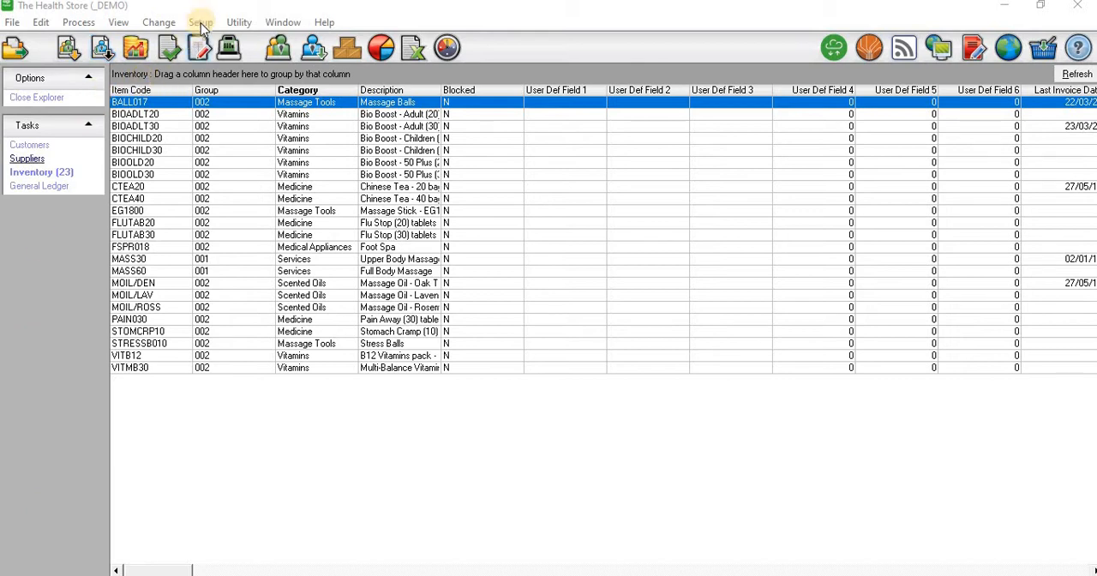
# Open the inventory setup settings from the Setup menu.
pyautogui.click(201, 21)
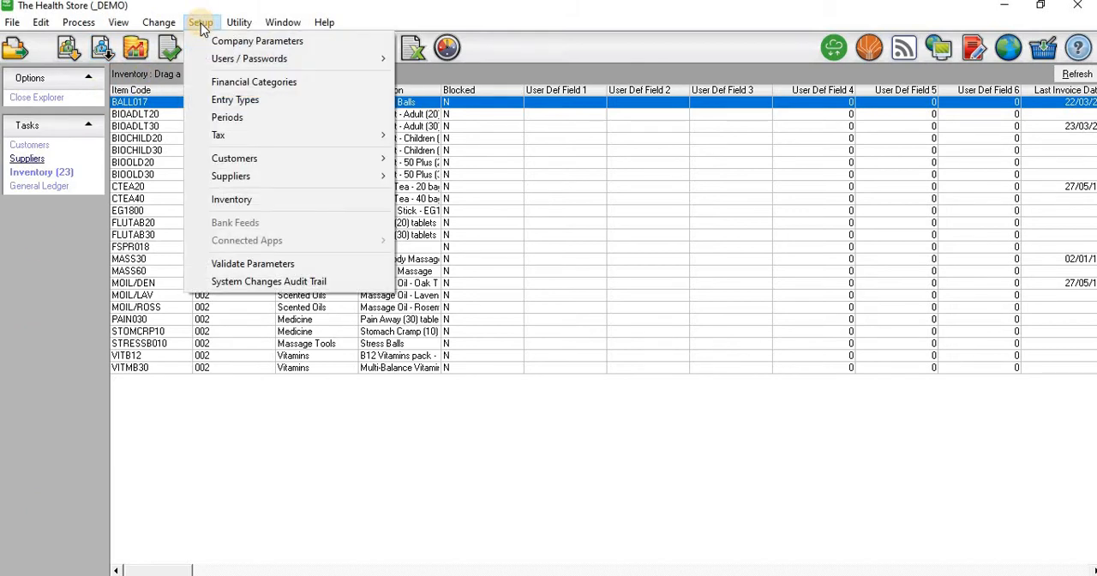
pyautogui.click(231, 199)
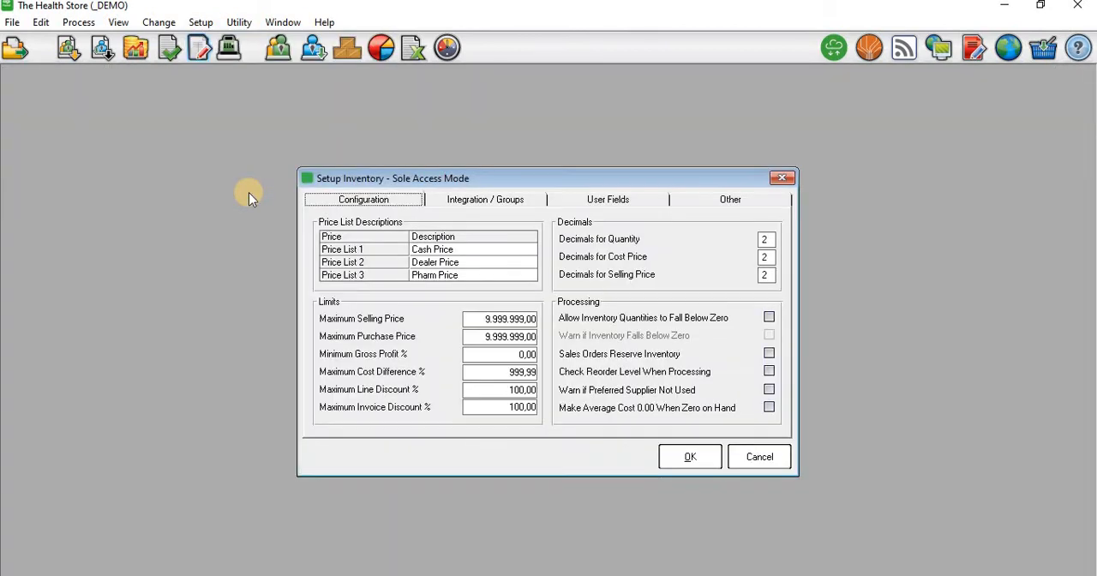
pyautogui.moveTo(446, 182)
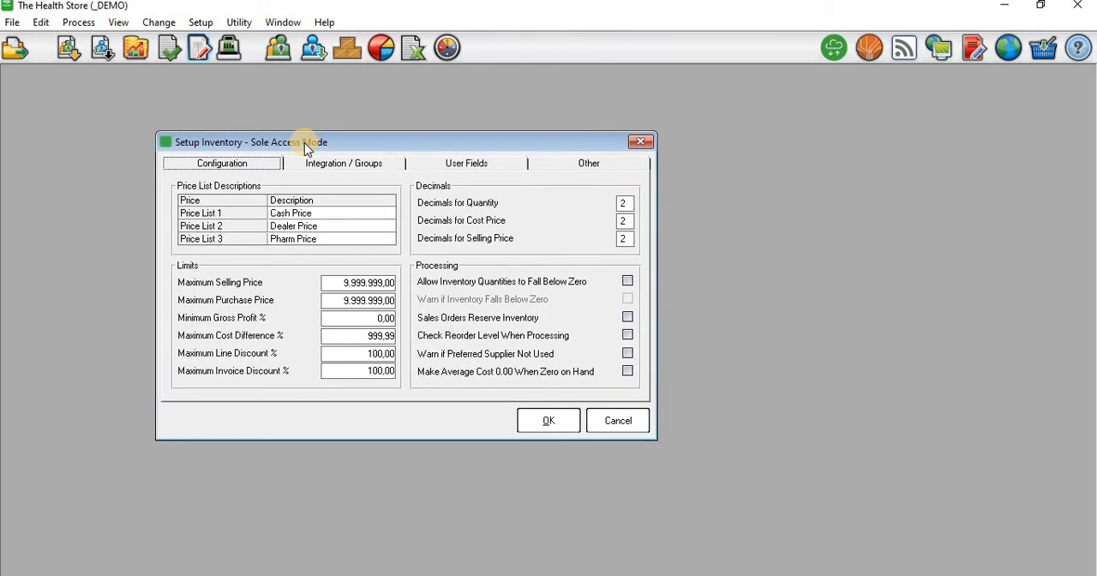
pyautogui.moveTo(477, 165)
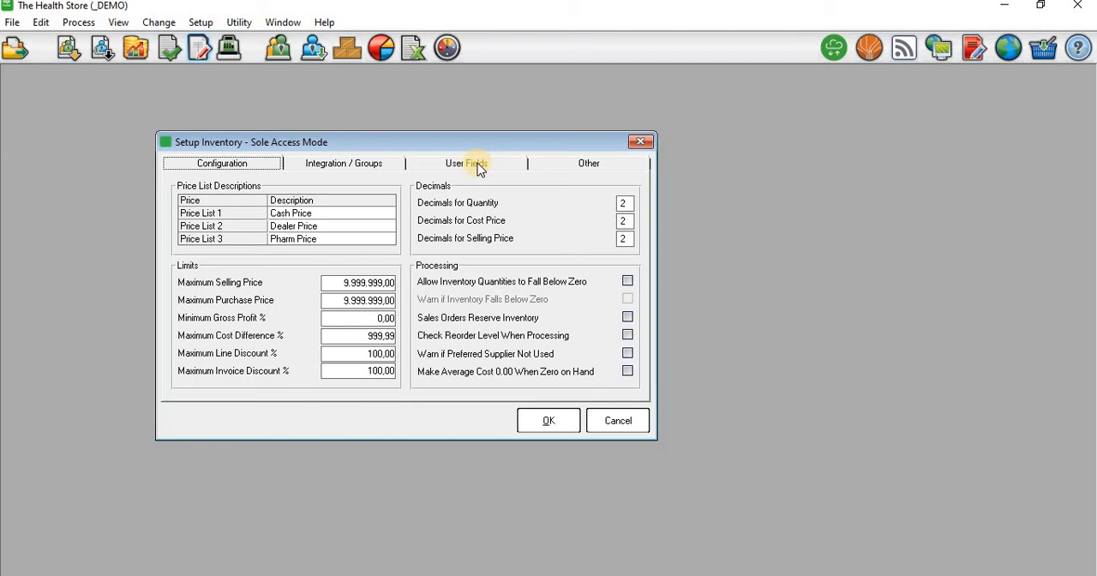
pyautogui.moveTo(350, 180)
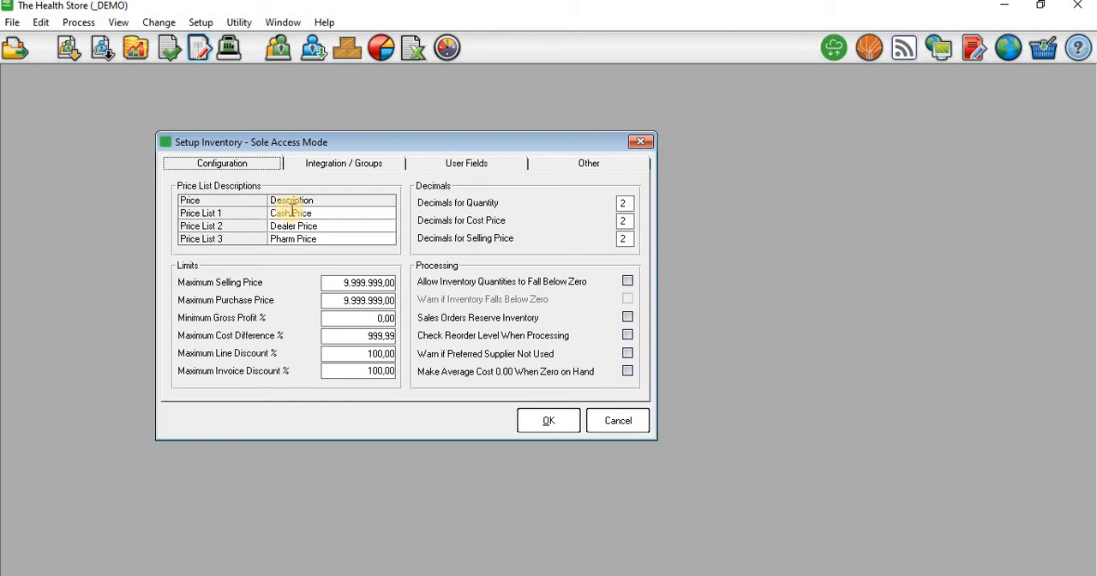
pyautogui.click(321, 226)
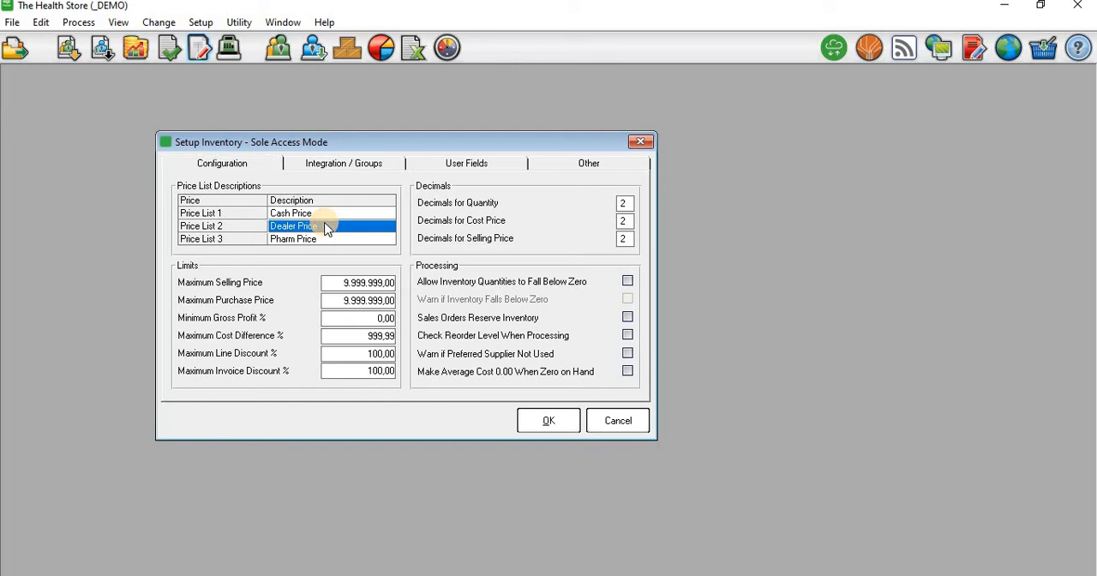
pyautogui.click(330, 238)
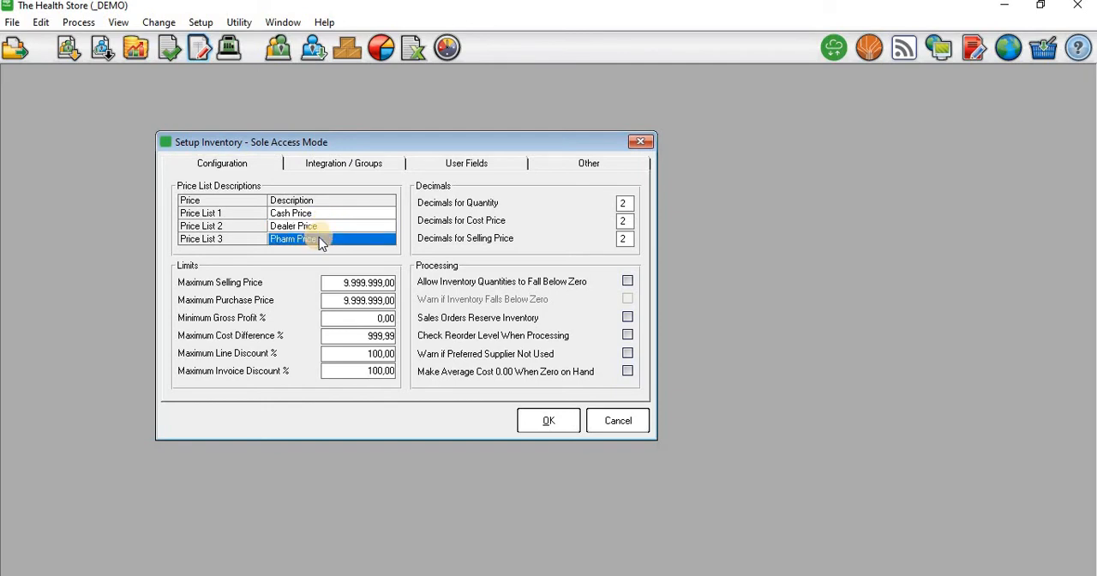
pyautogui.click(322, 238)
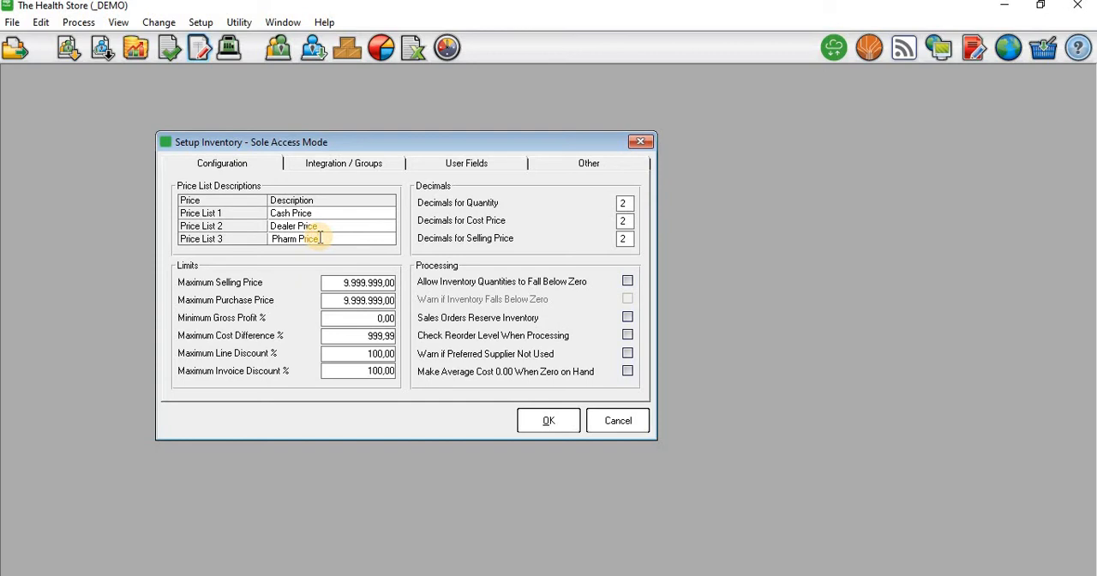
pyautogui.doubleClick(295, 238)
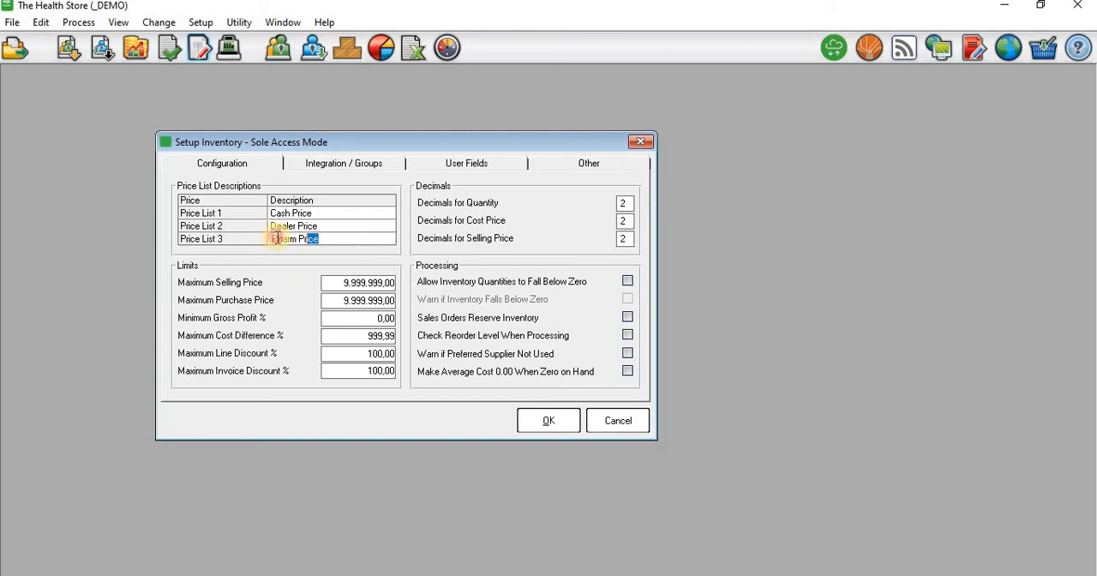
pyautogui.doubleClick(294, 238)
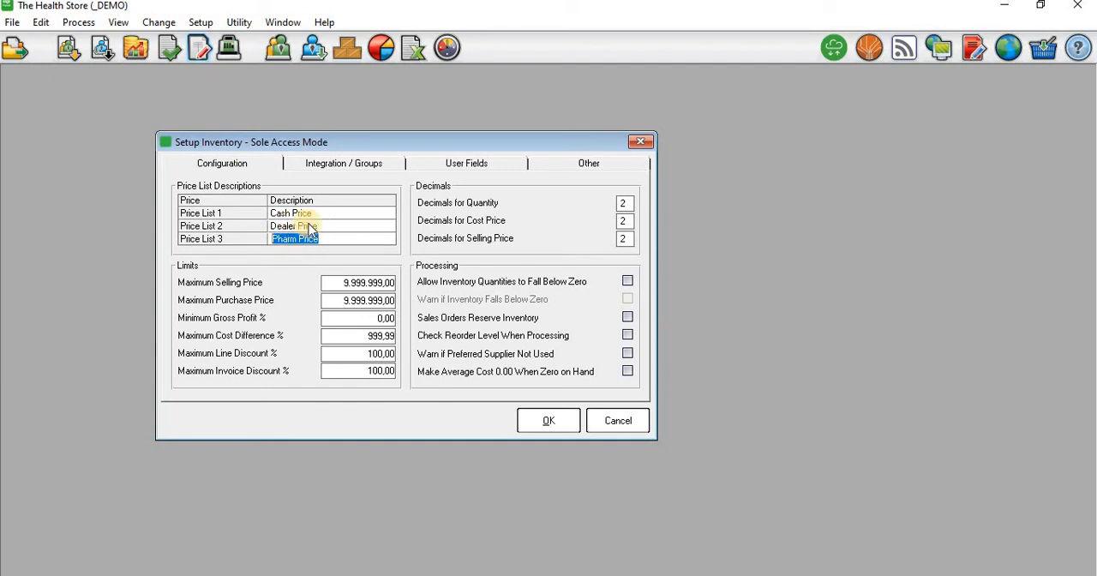
pyautogui.click(331, 225)
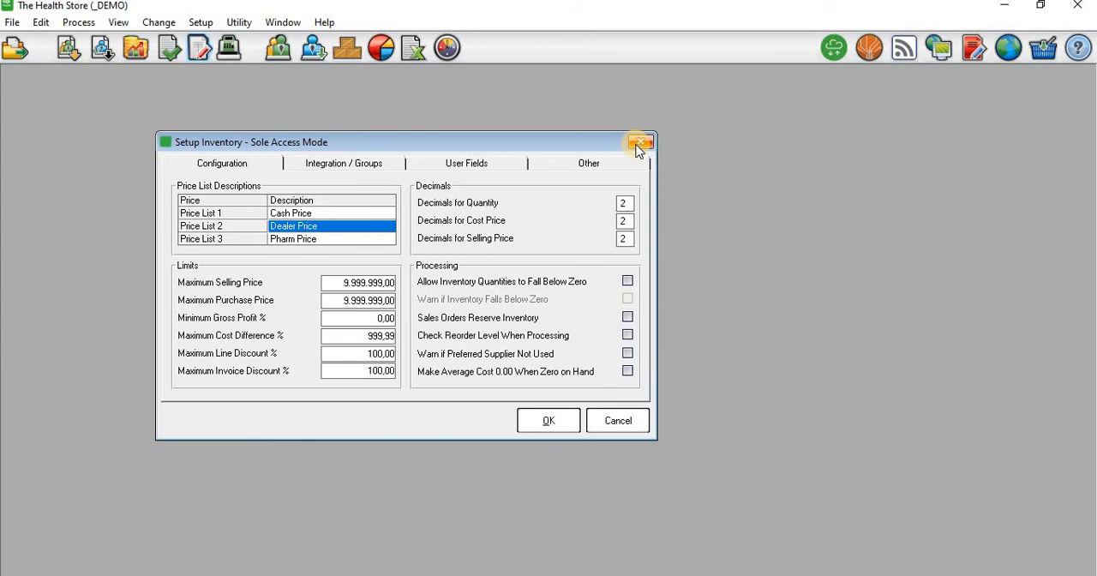
# Close Setup Inventory and open item BALL017 Massage Balls in Edit Inventory.
pyautogui.click(640, 141)
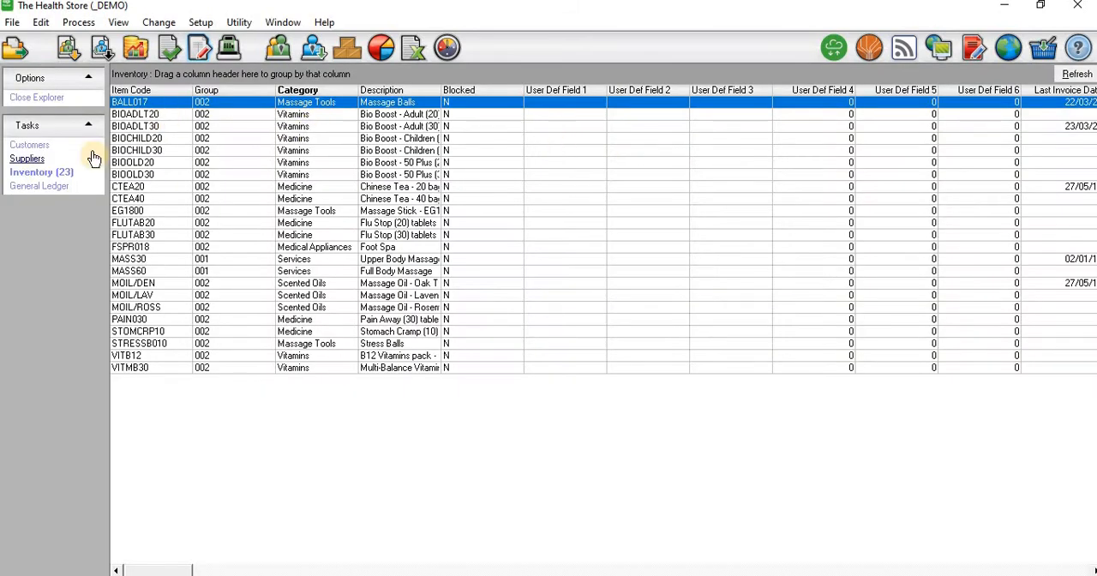
pyautogui.click(34, 172)
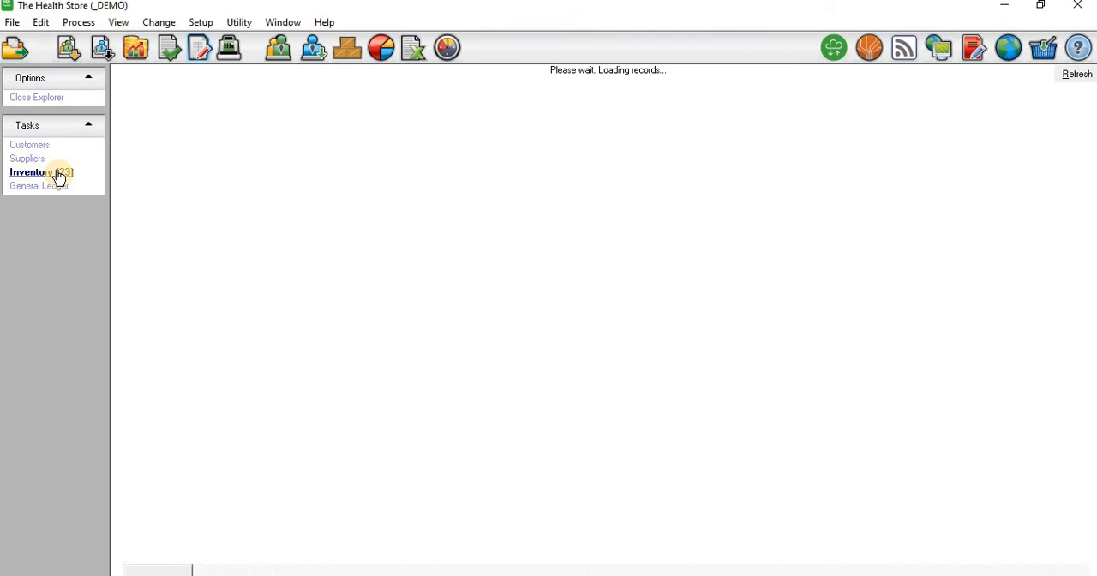
pyautogui.click(29, 173)
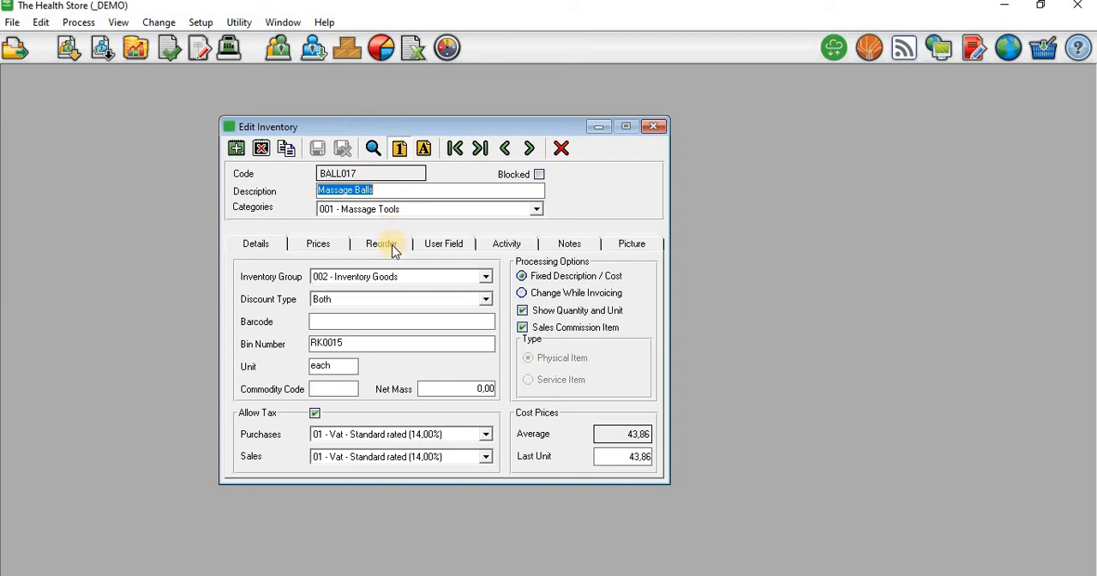
# Show BALL017's selling prices and select the Cash Price Inclusive field.
pyautogui.click(318, 244)
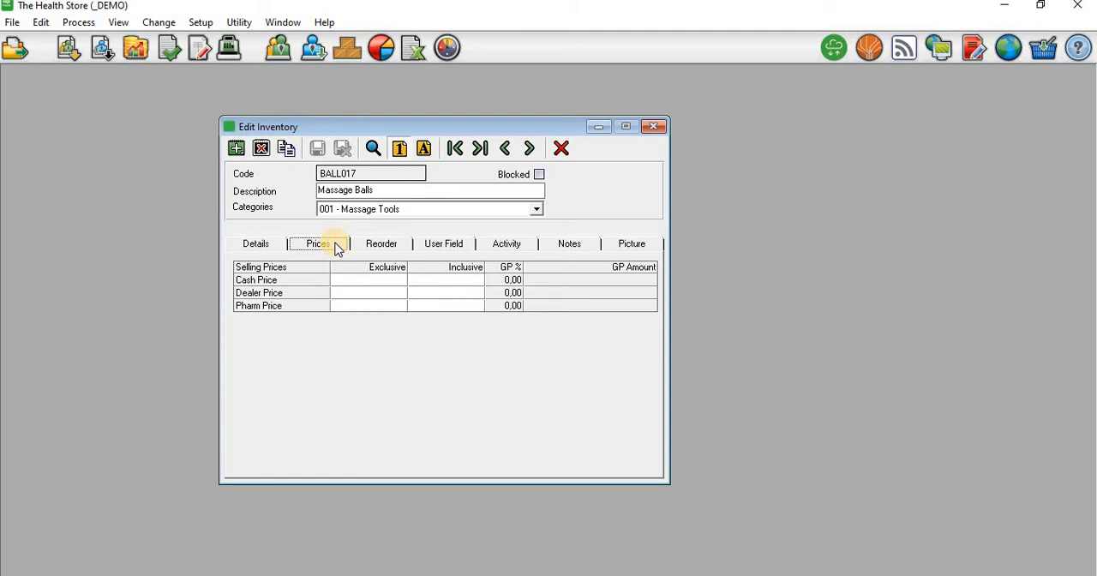
pyautogui.moveTo(287, 305)
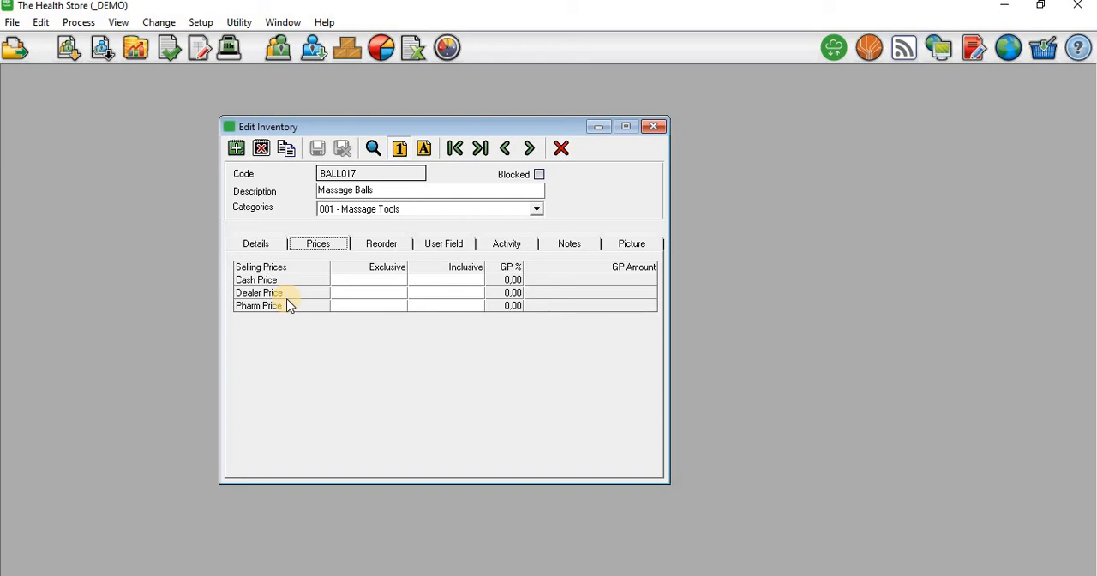
pyautogui.moveTo(364, 283)
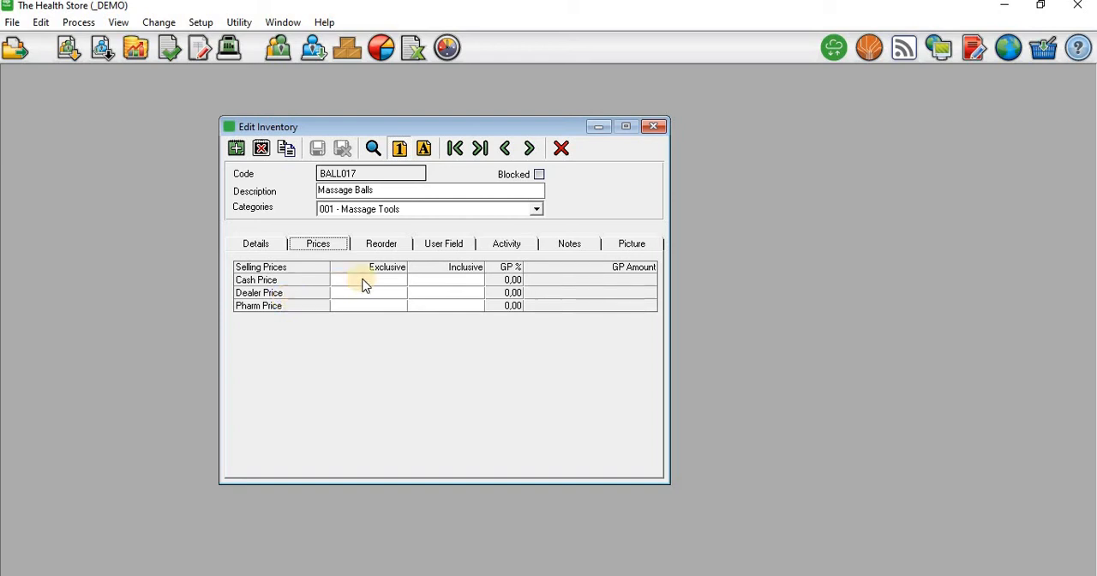
pyautogui.click(444, 279)
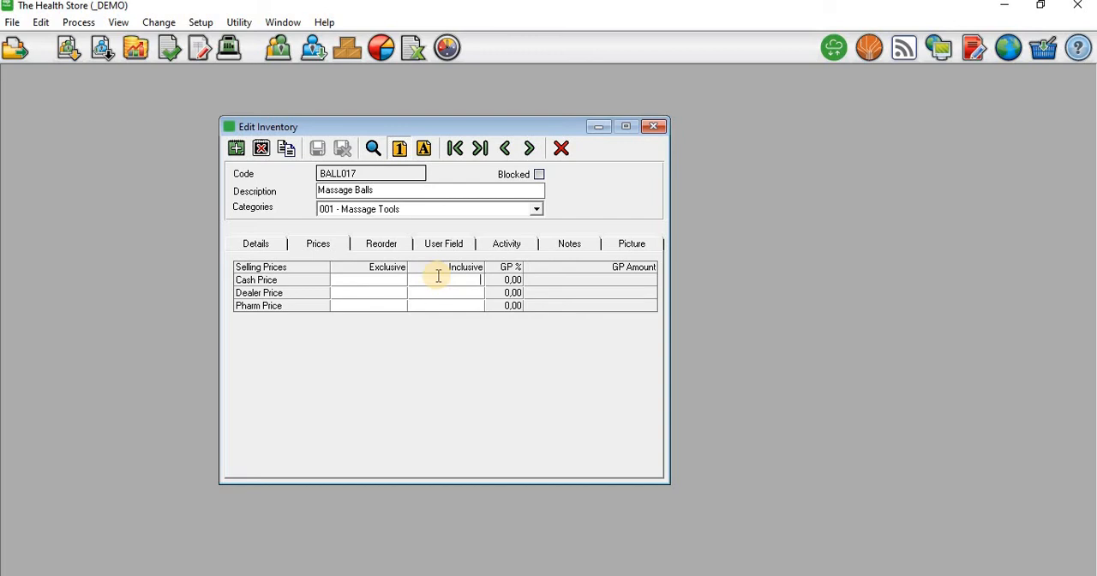
# Enter inclusive prices 90,00 Cash, 70,00 Dealer and 50,00 Pharm for BALL017.
pyautogui.write('90,00')
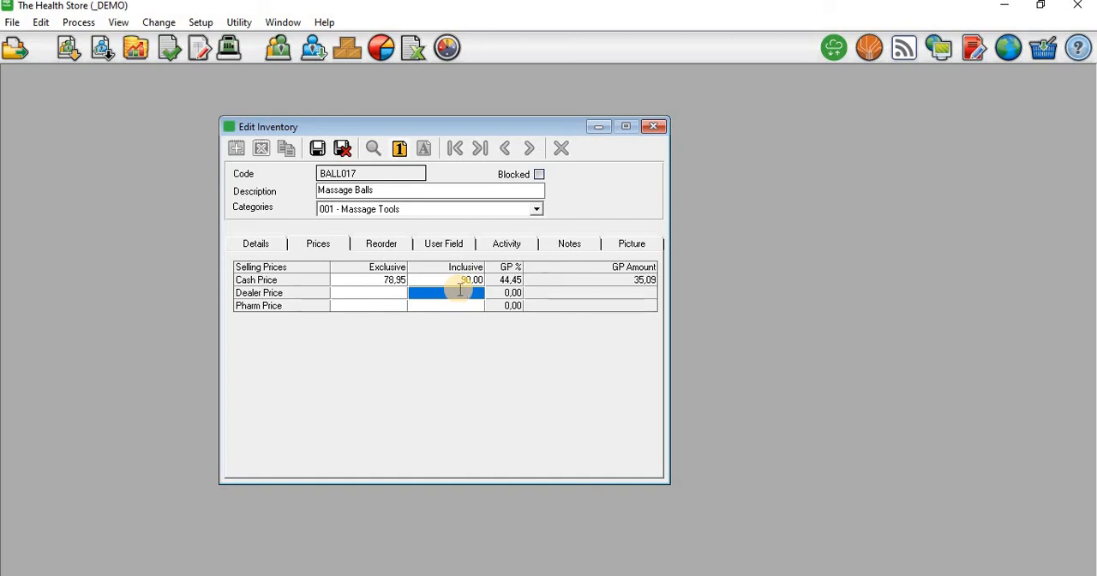
pyautogui.write('70,00')
pyautogui.click(445, 305)
pyautogui.write('50')
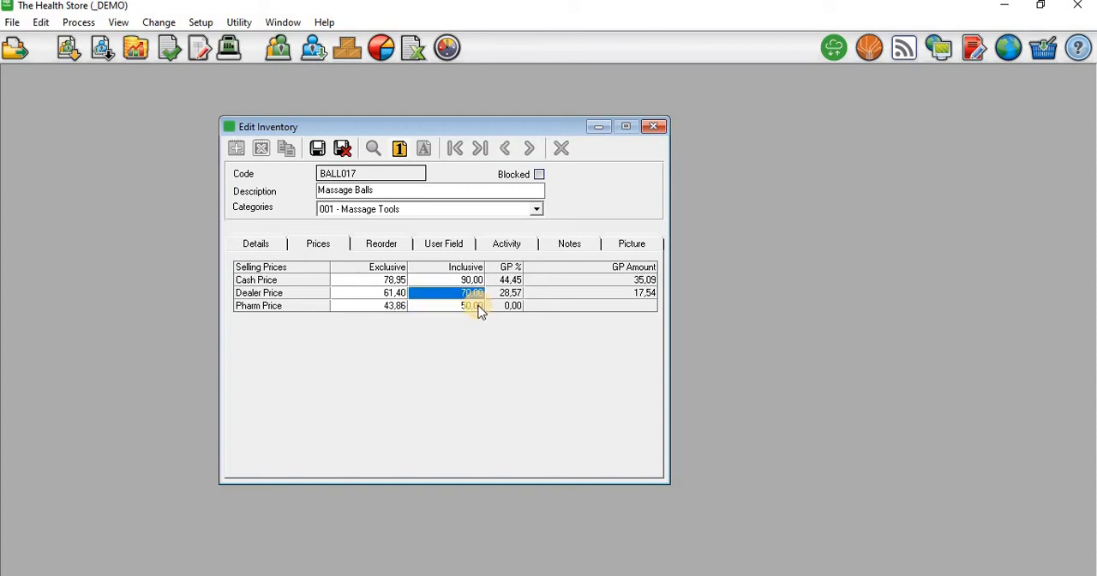
pyautogui.click(463, 305)
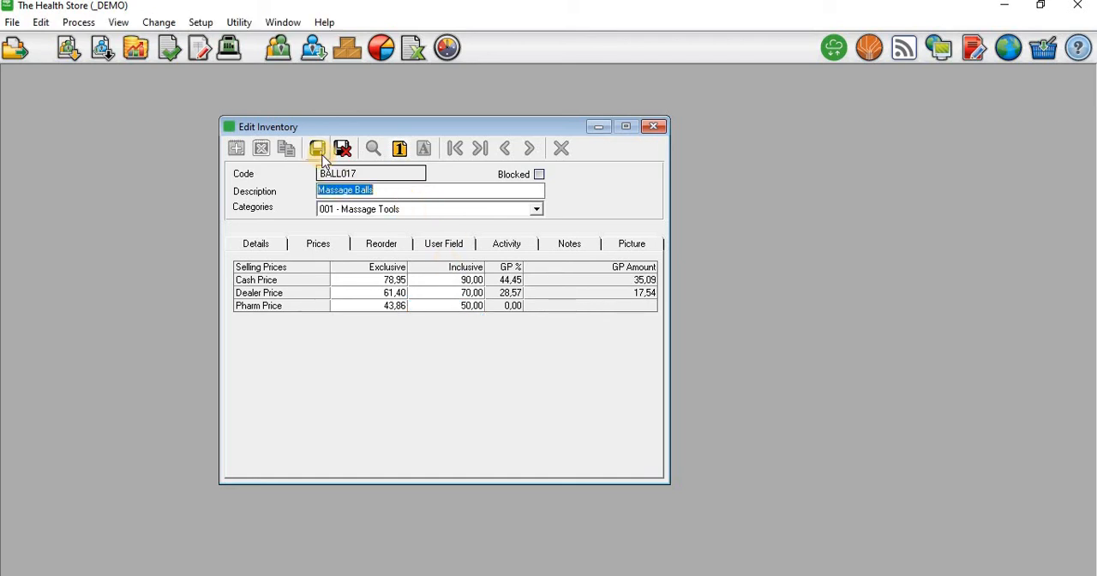
# Save the Massage Balls item and redisplay its stored Cash, Dealer and Pharm prices.
pyautogui.click(255, 243)
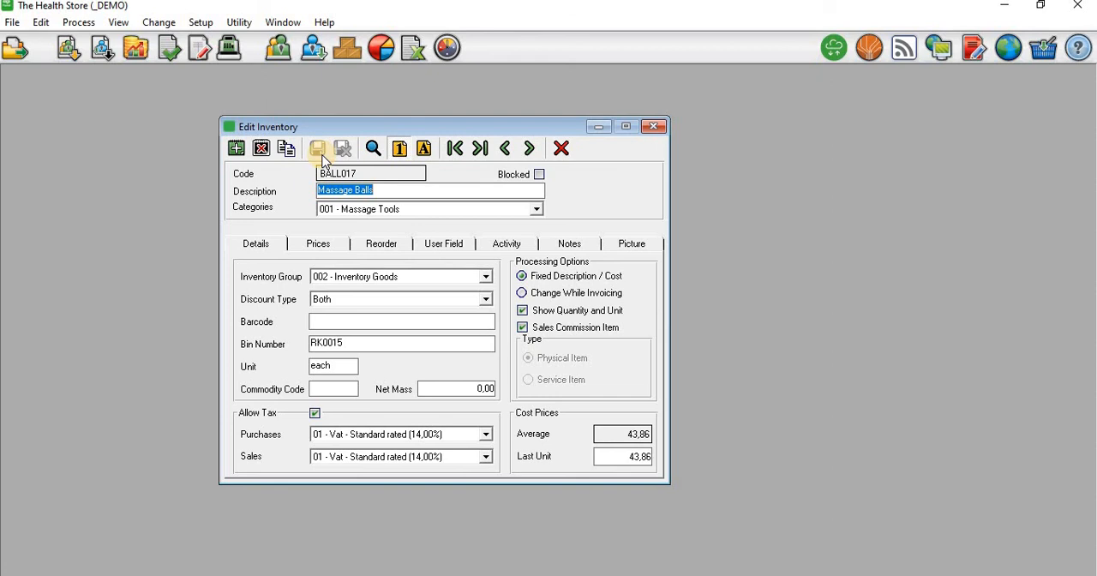
pyautogui.click(318, 244)
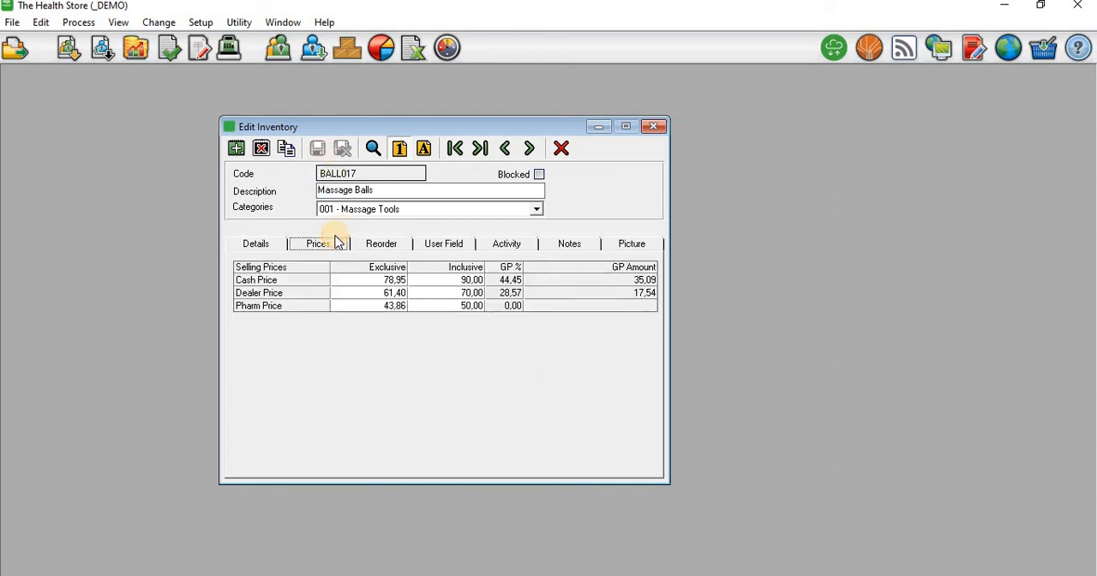